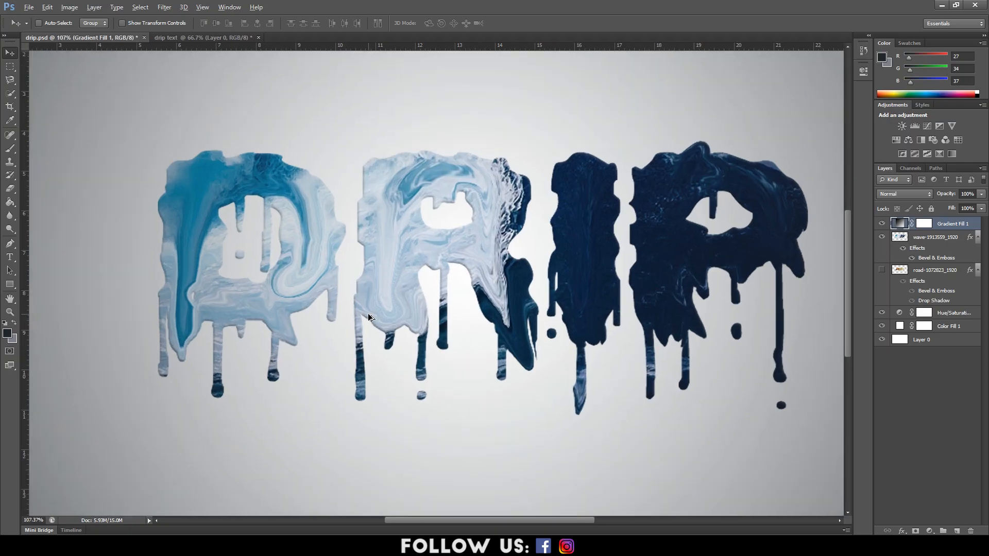
# Add a Gradient fill layer, Radial style, reversed, scale raised to 416% so the centre is brightest.
pyautogui.press('ctrl+0')
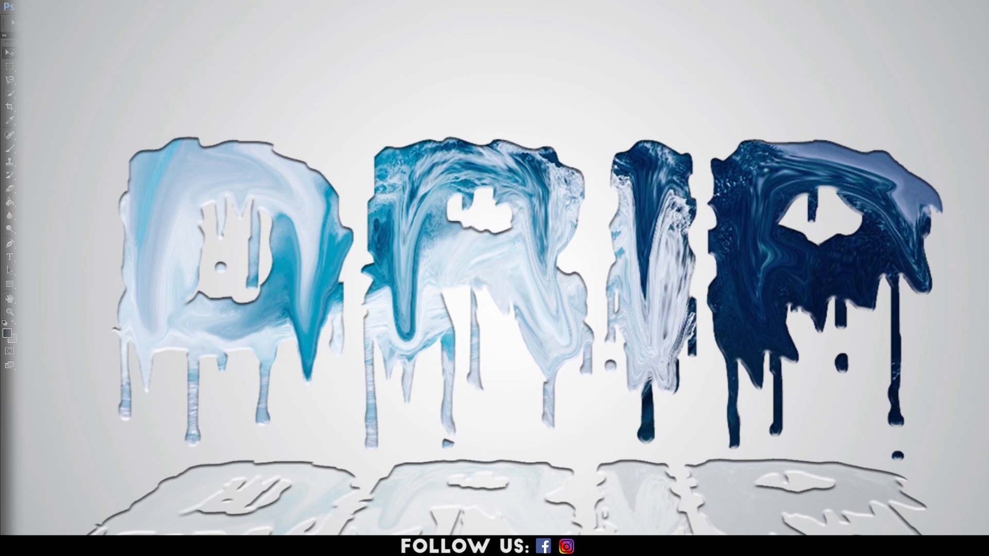
pyautogui.click(929, 531)
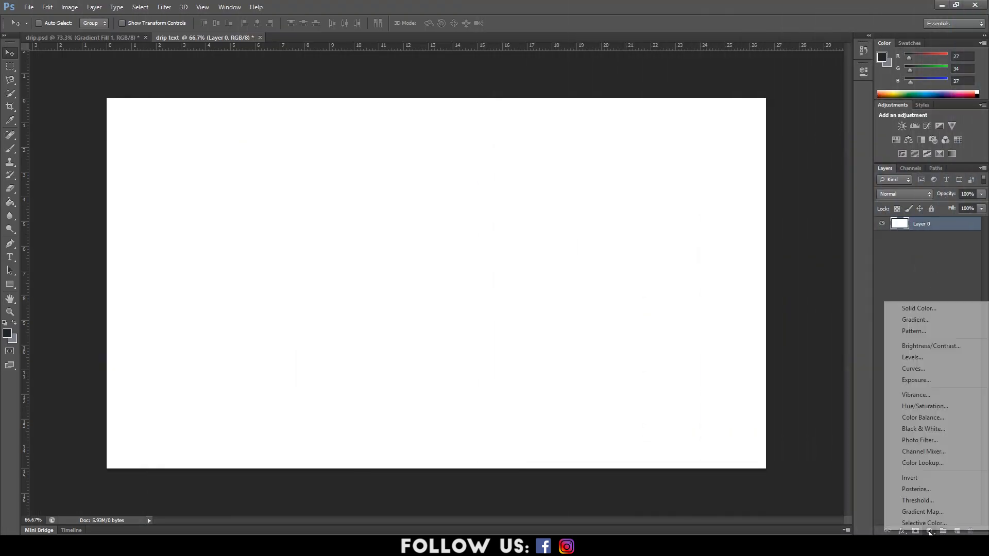
pyautogui.click(914, 319)
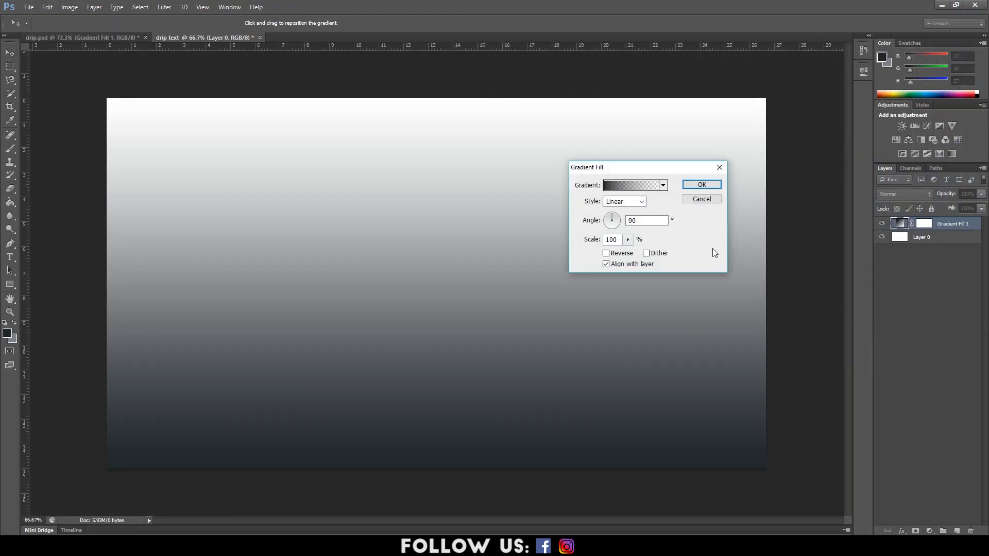
pyautogui.click(624, 201)
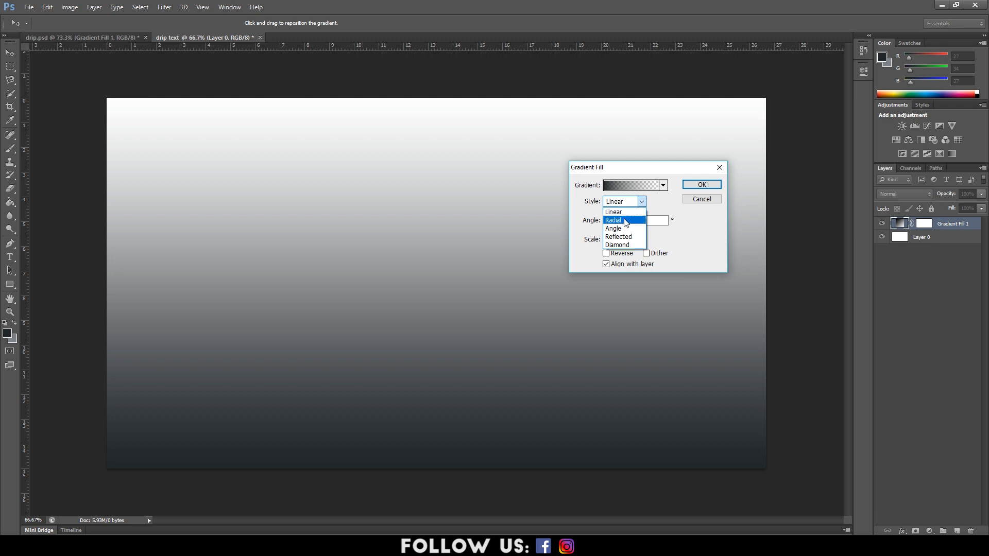
pyautogui.click(612, 220)
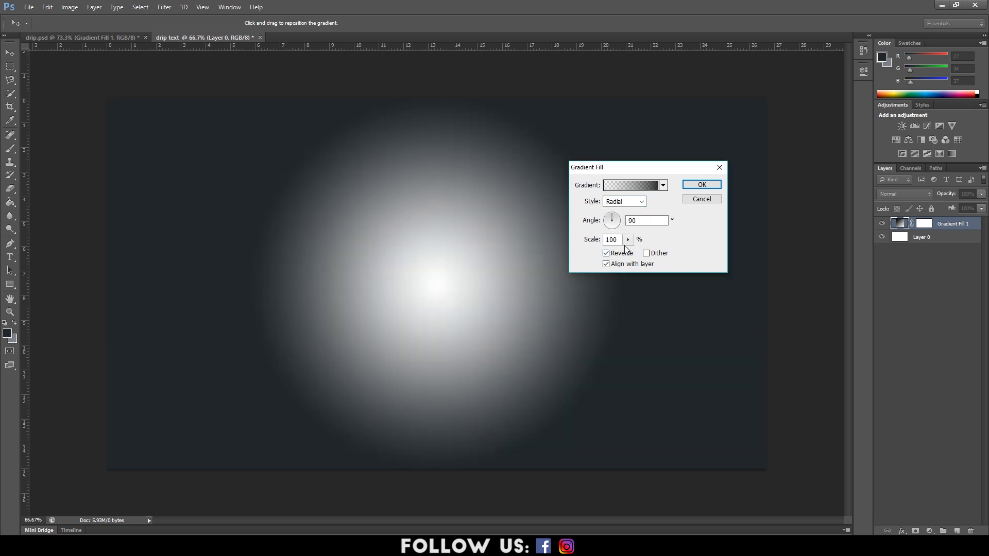
pyautogui.moveTo(627, 252); pyautogui.dragTo(647, 252)
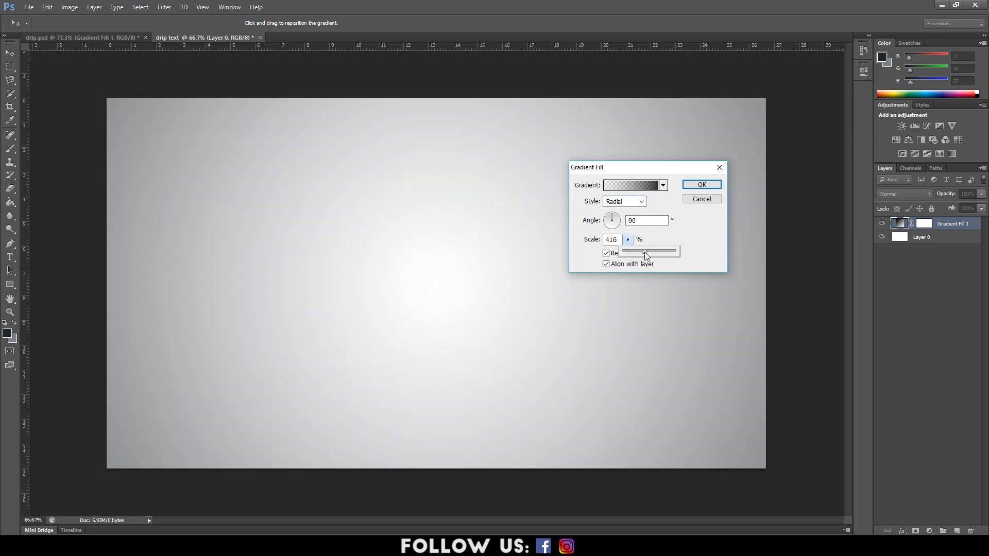
pyautogui.click(700, 184)
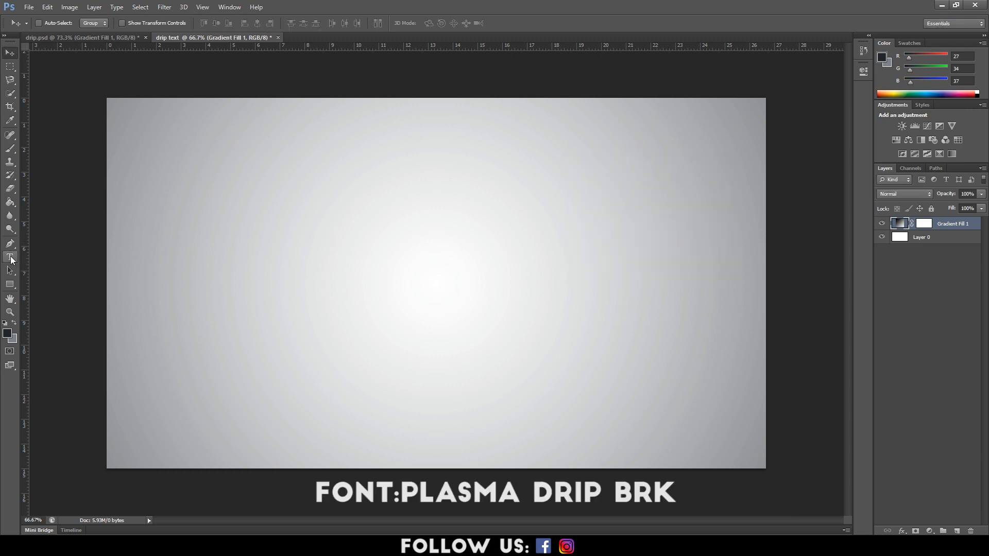
# Set DRIP in black Plasma Drip BRK type and reposition it over the gradient.
pyautogui.click(10, 257)
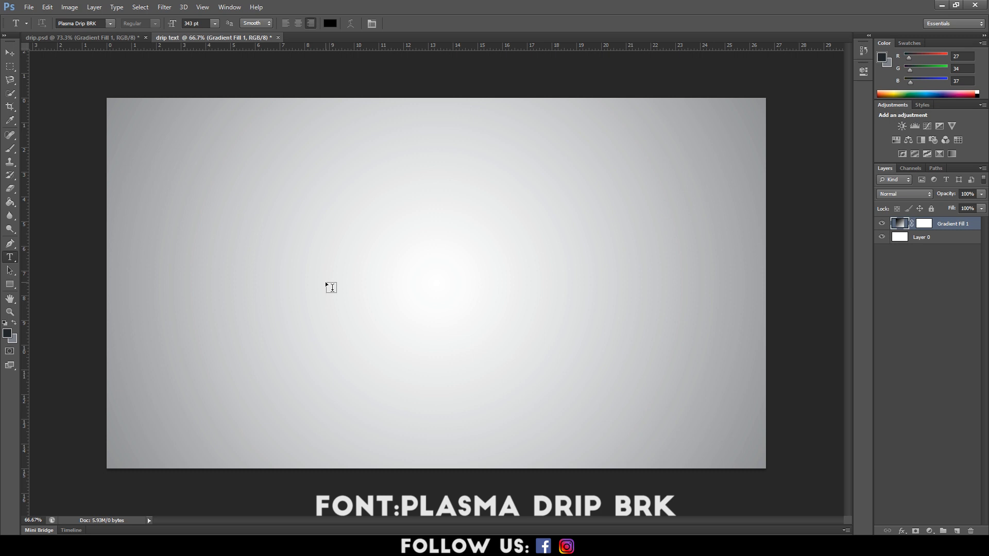
pyautogui.click(325, 284)
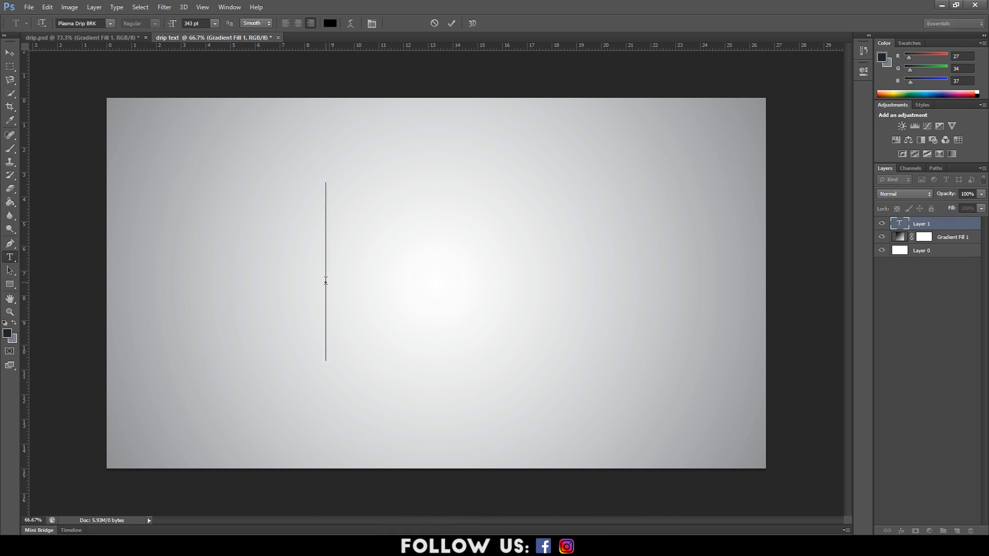
pyautogui.write('DRIP')
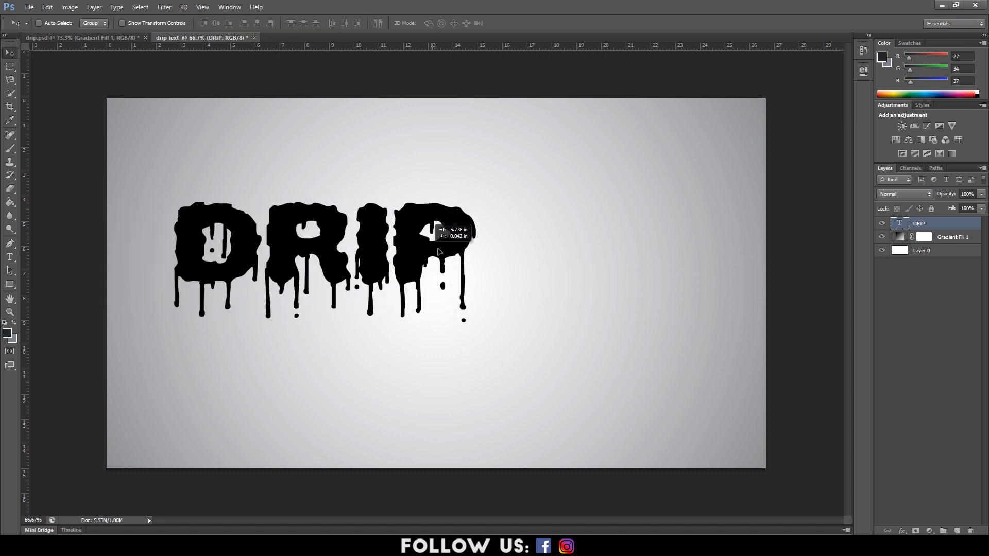
pyautogui.moveTo(439, 252); pyautogui.dragTo(526, 280)
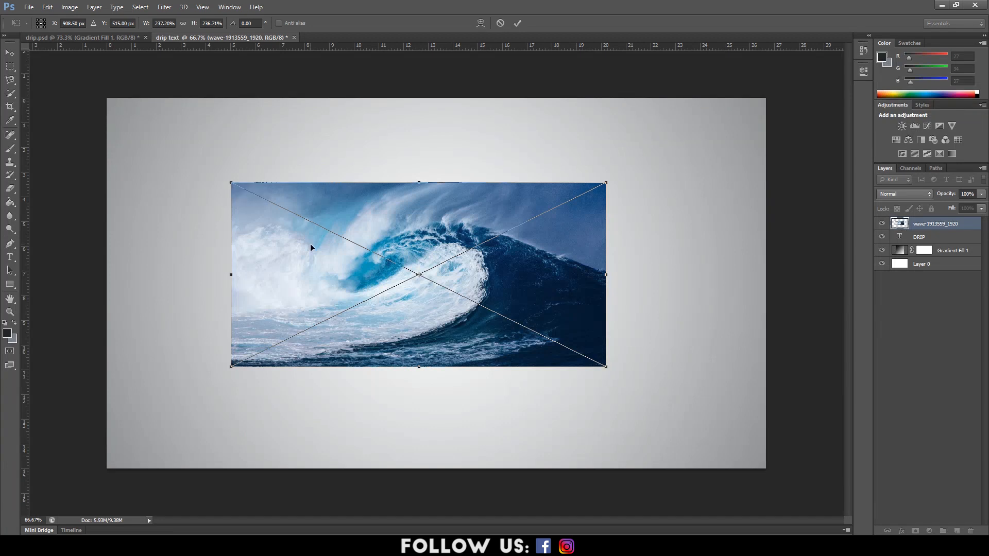
# Clip the placed wave photo to the DRIP text, merge them with Ctrl+E and rename the layer WAVE.
pyautogui.click(517, 24)
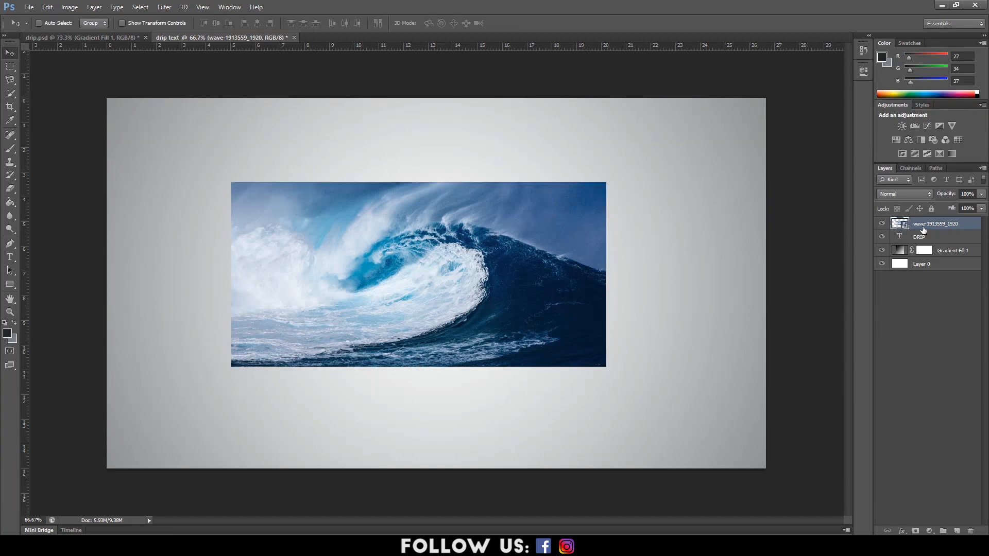
pyautogui.rightClick(933, 224)
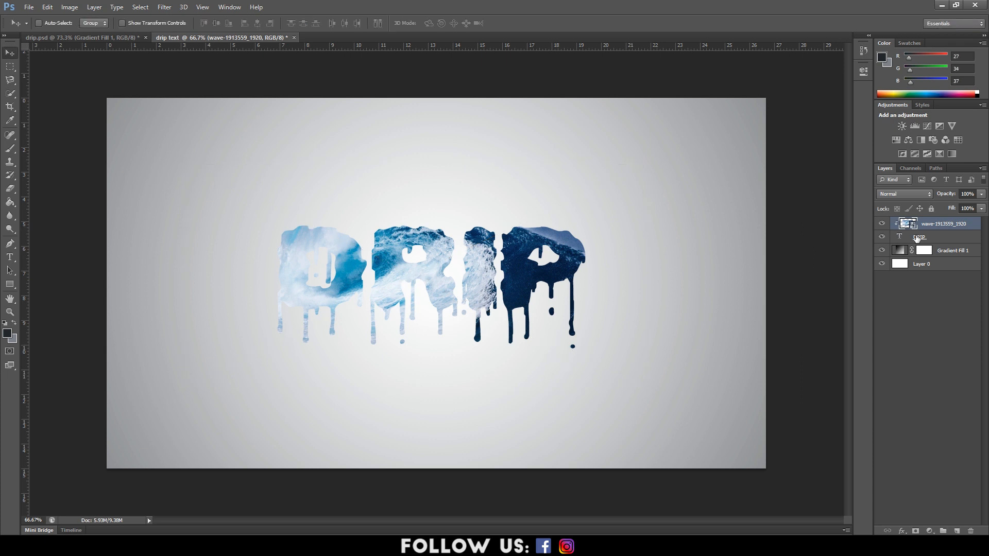
pyautogui.press('ctrl+e')
pyautogui.write('WAVY')
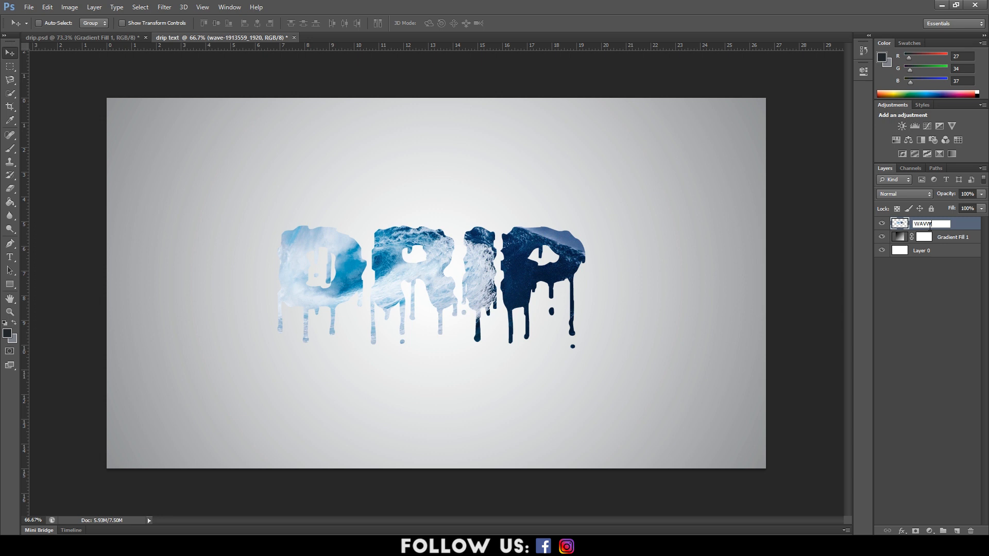
pyautogui.click(163, 7)
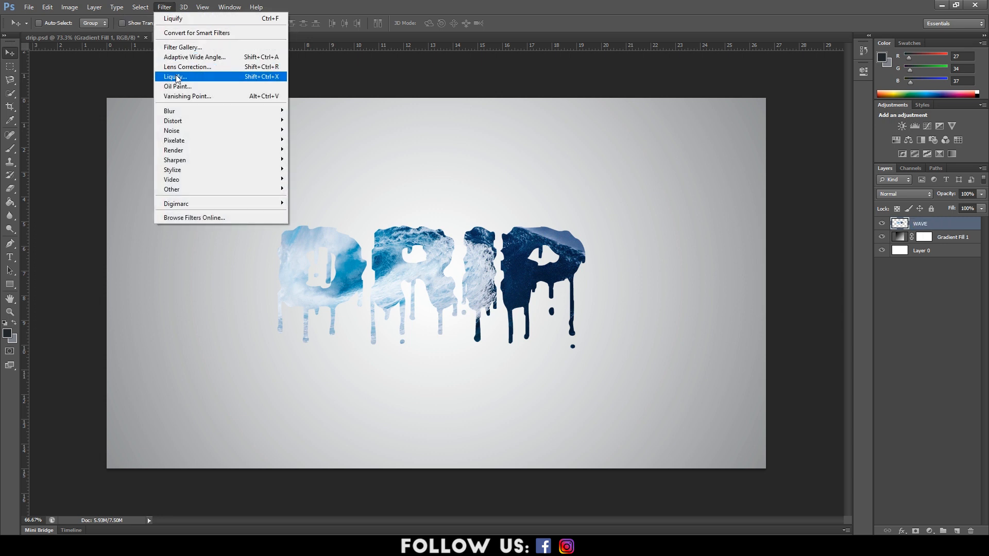
# Liquify the WAVE layer, smearing the texture in the D and R into marbled streaks with Forward Warp.
pyautogui.click(175, 76)
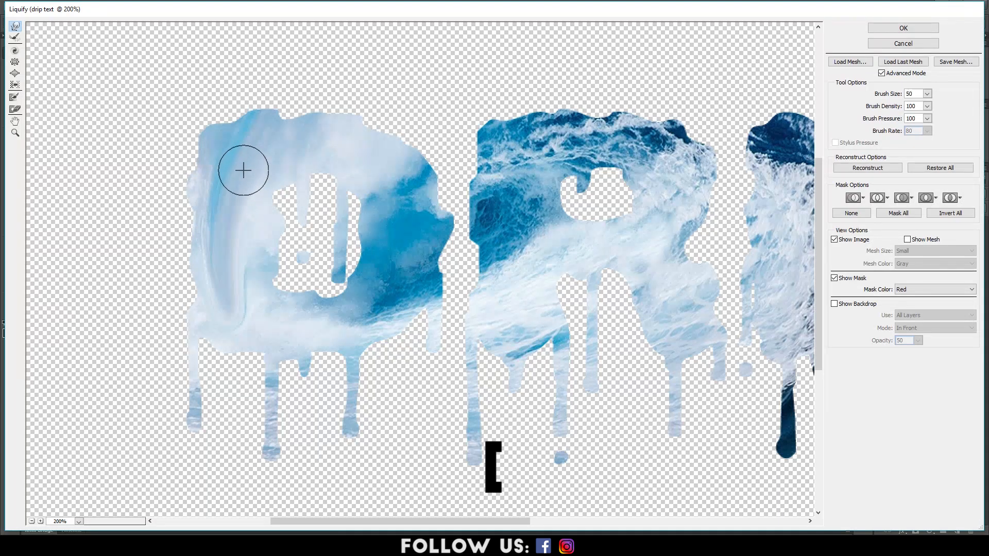
pyautogui.moveTo(243, 170); pyautogui.dragTo(350, 196)
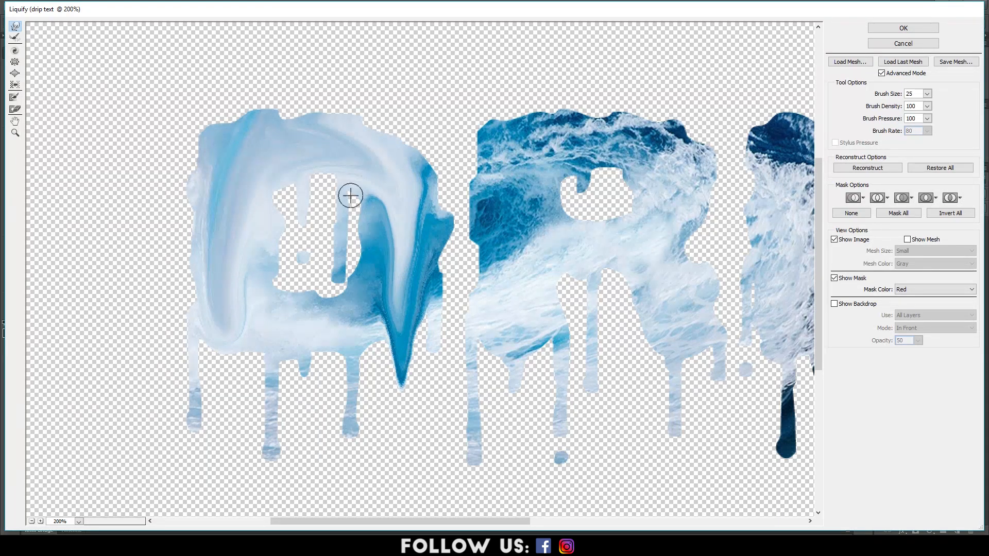
pyautogui.moveTo(350, 195); pyautogui.dragTo(270, 324)
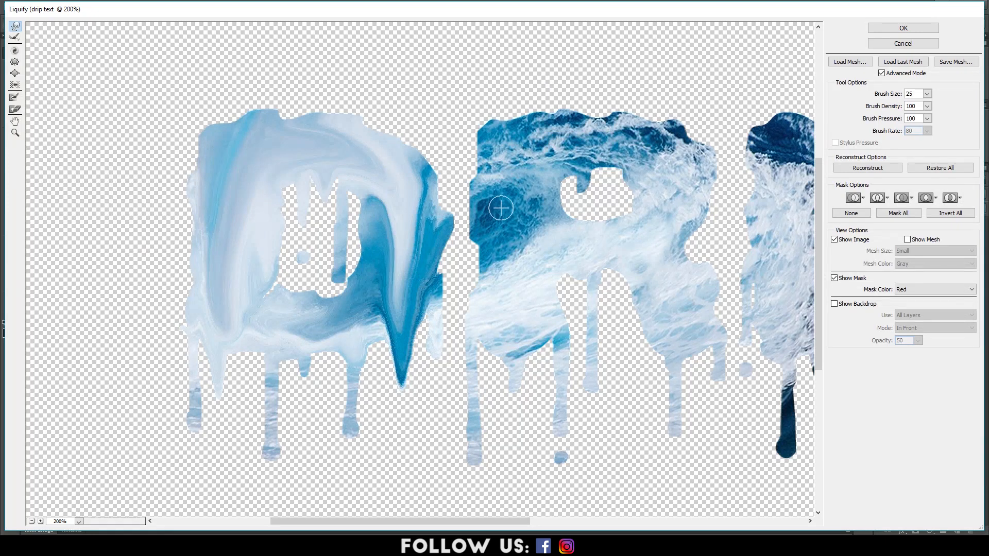
pyautogui.moveTo(501, 207); pyautogui.dragTo(547, 315)
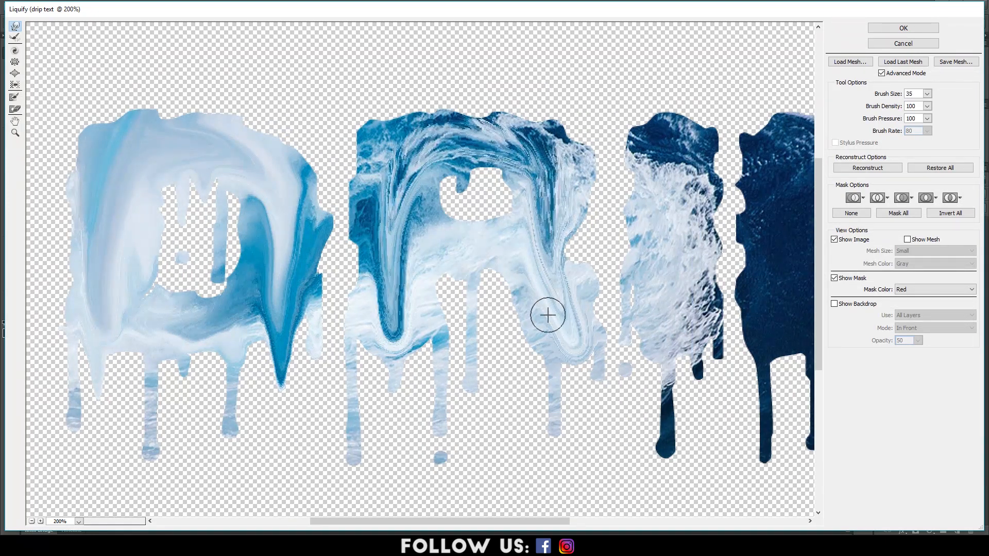
pyautogui.moveTo(547, 315); pyautogui.dragTo(558, 380)
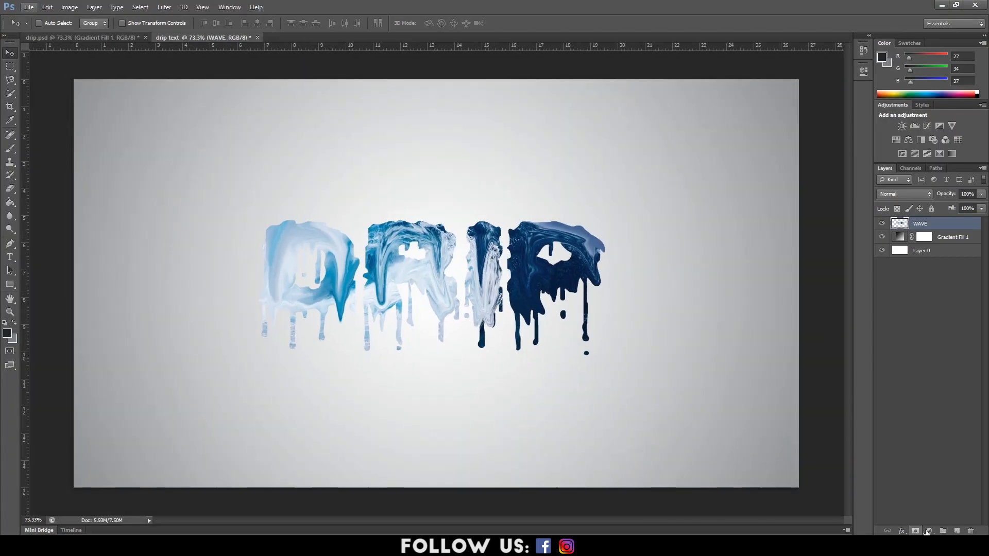
# Apply Bevel & Emboss to WAVE with Depth 123%, Direction Down, Altitude 48.
pyautogui.click(900, 532)
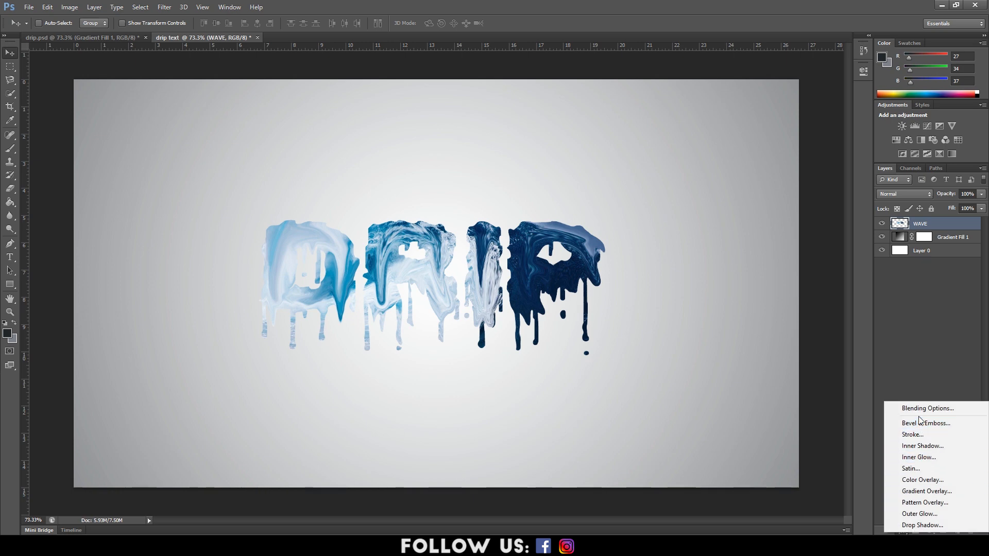
pyautogui.click(926, 423)
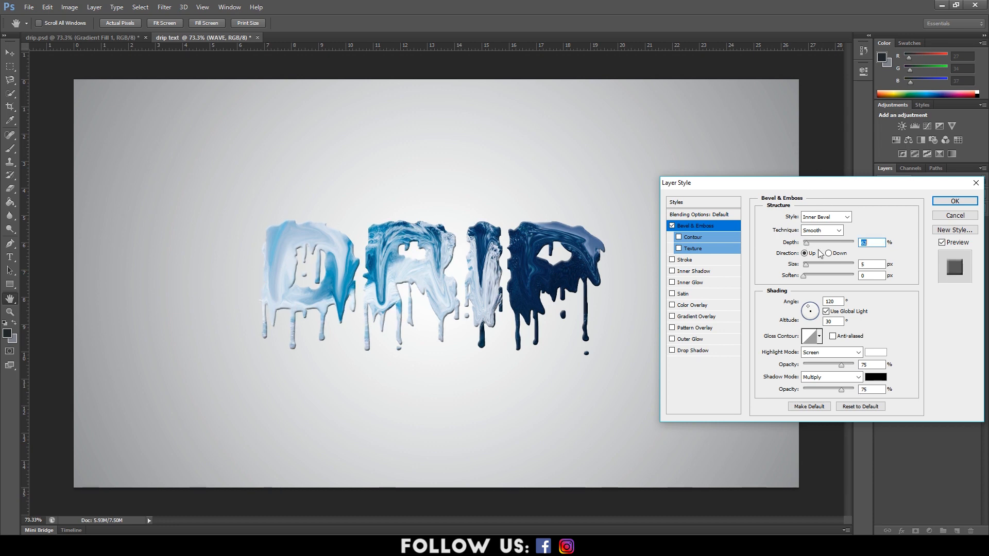
pyautogui.click(827, 253)
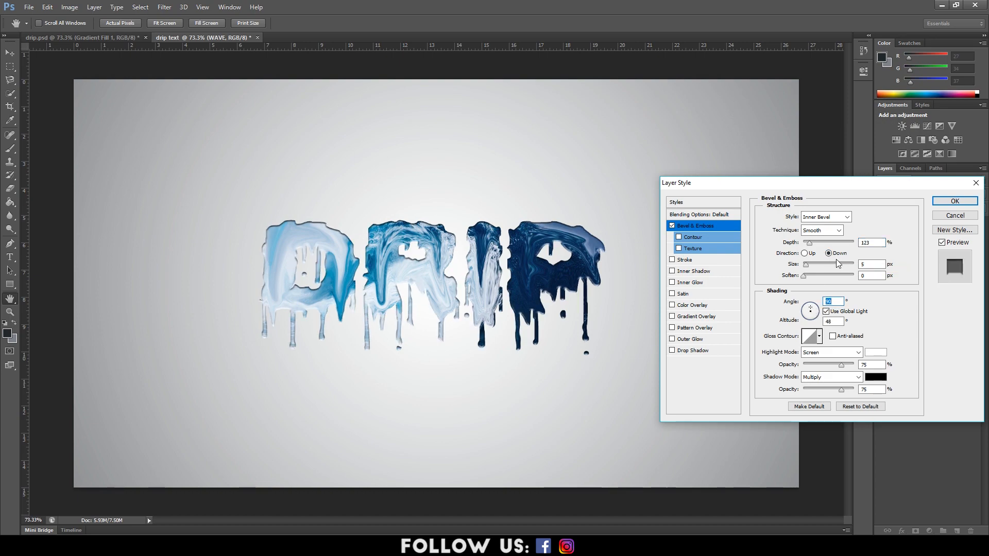
pyautogui.click(952, 201)
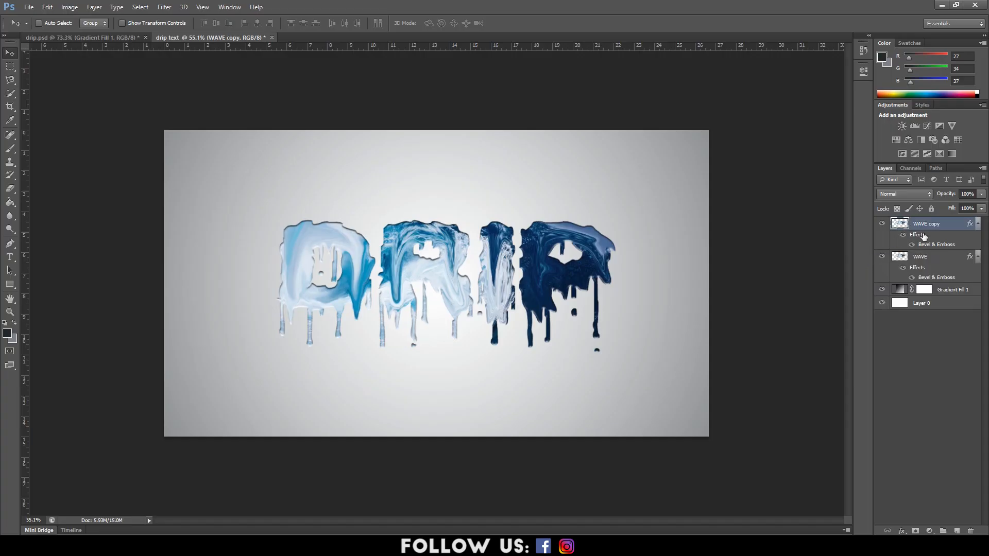
# Duplicate WAVE and free-transform the copy with Perspective/Distort into a skewed shadow below the text.
pyautogui.press('ctrl+j')
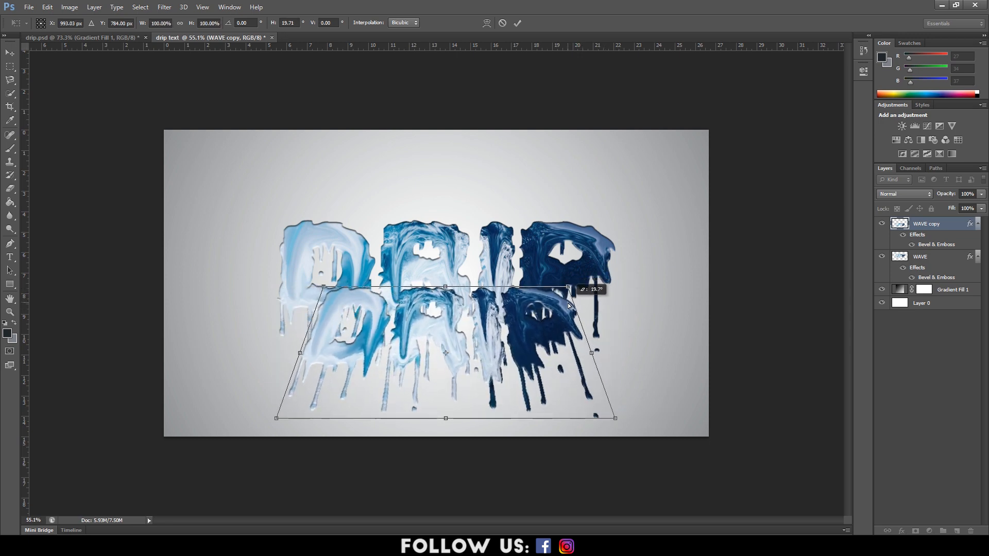
pyautogui.moveTo(567, 305); pyautogui.dragTo(577, 314)
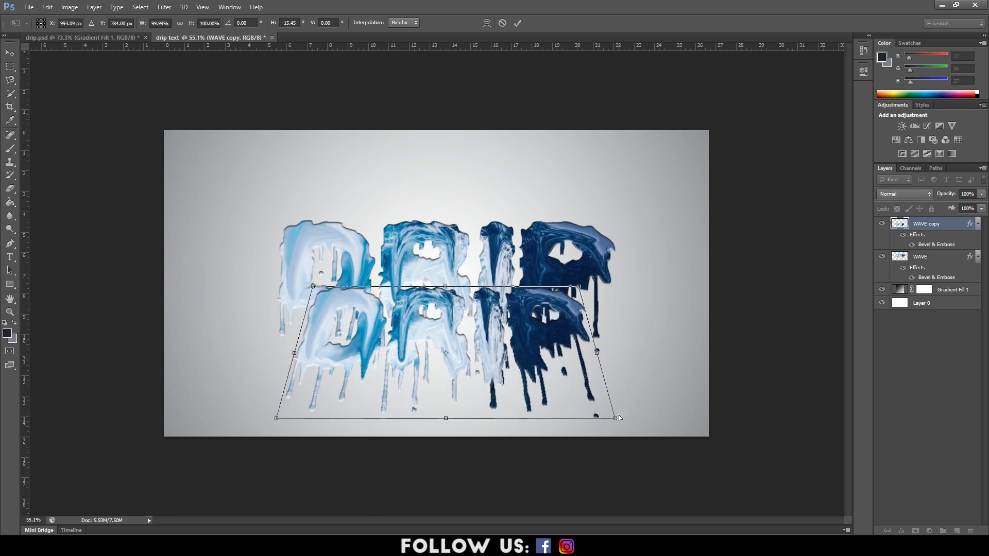
pyautogui.moveTo(615, 418); pyautogui.dragTo(611, 407)
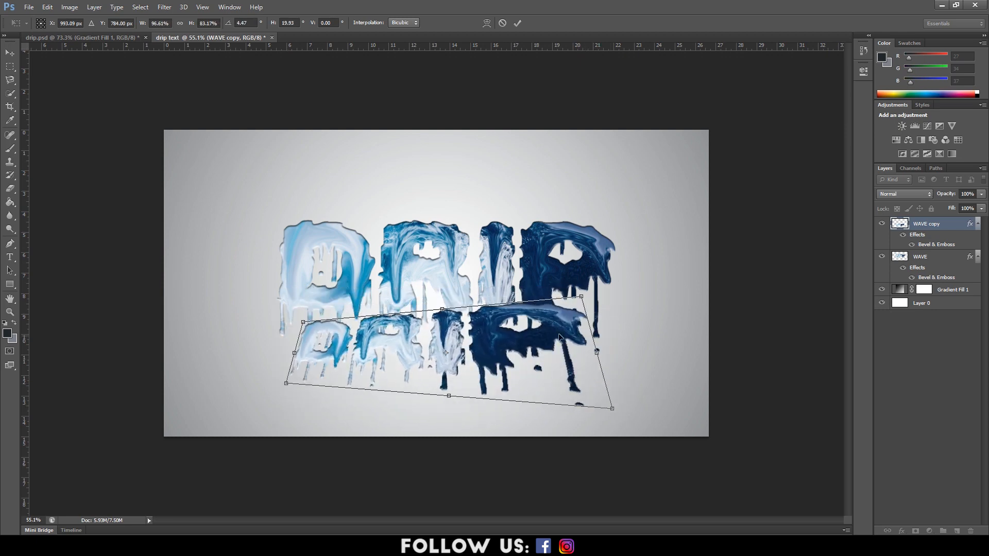